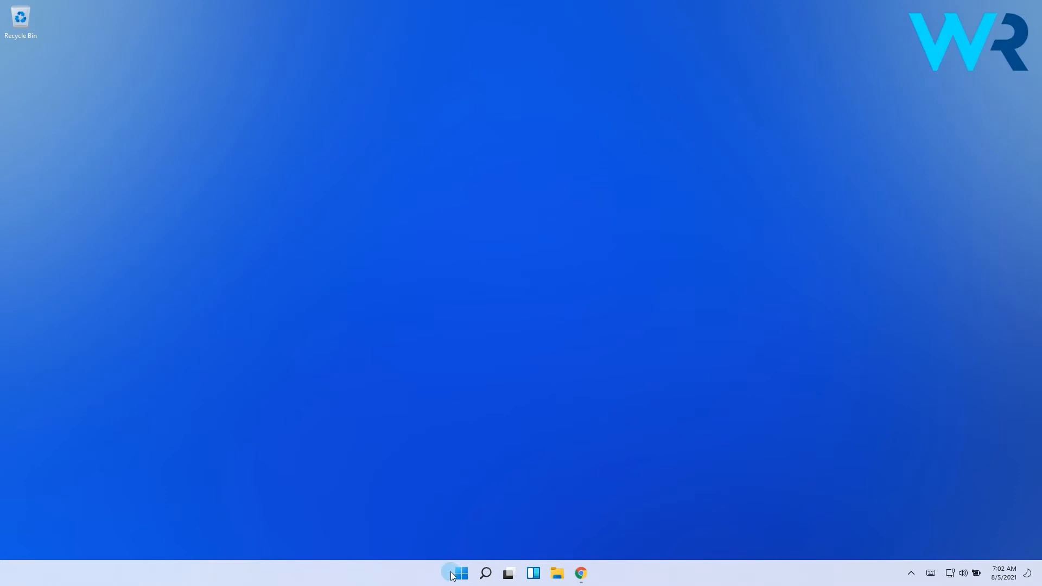
Launch the Settings app from the Start menu's pinned icons.
left_click(460, 573)
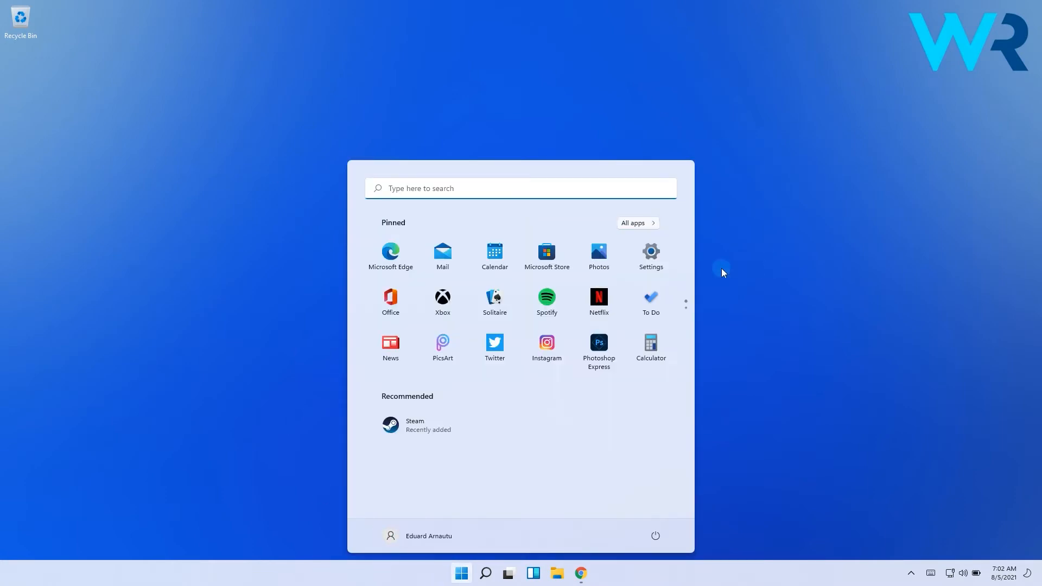
left_click(650, 252)
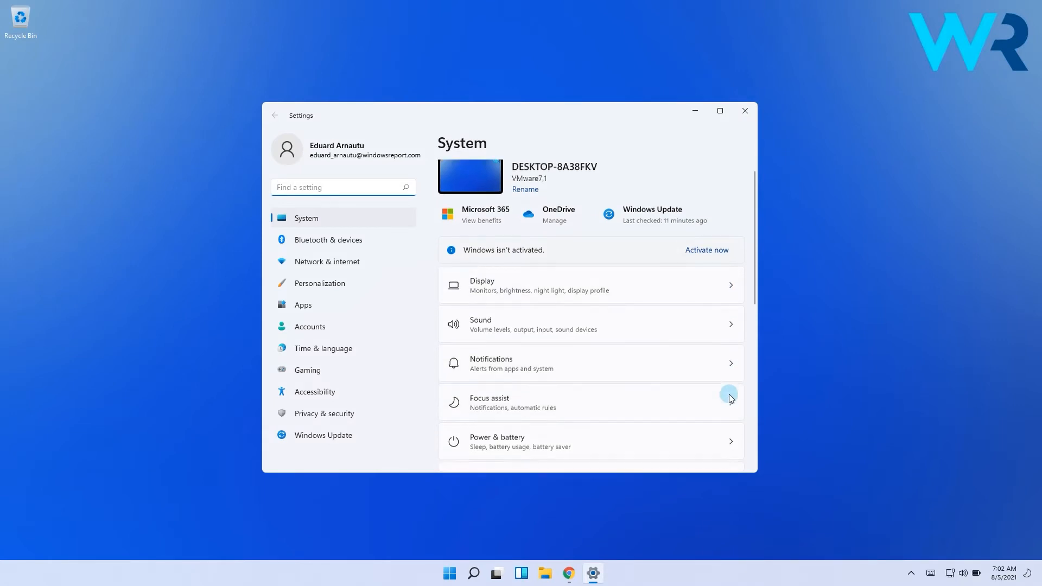
Go to Power & battery and locate the Battery usage per app list.
left_click(590, 440)
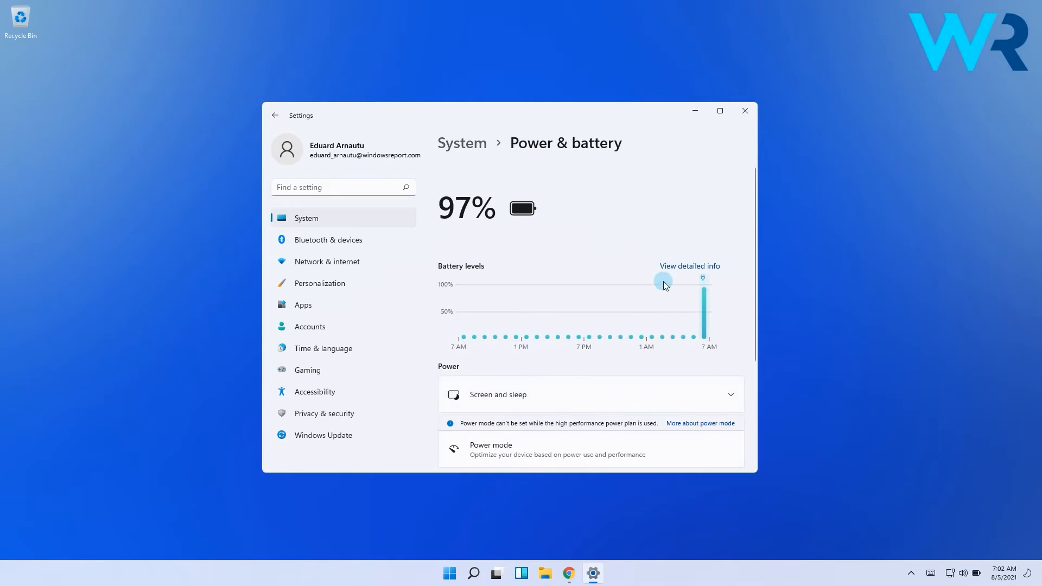
scroll("down", 3)
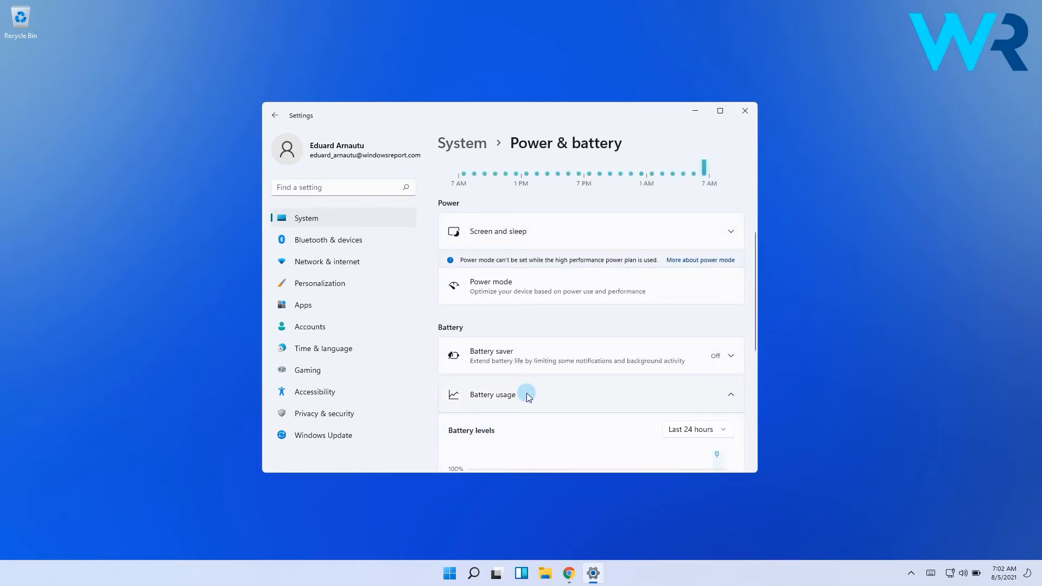
scroll("down", 3)
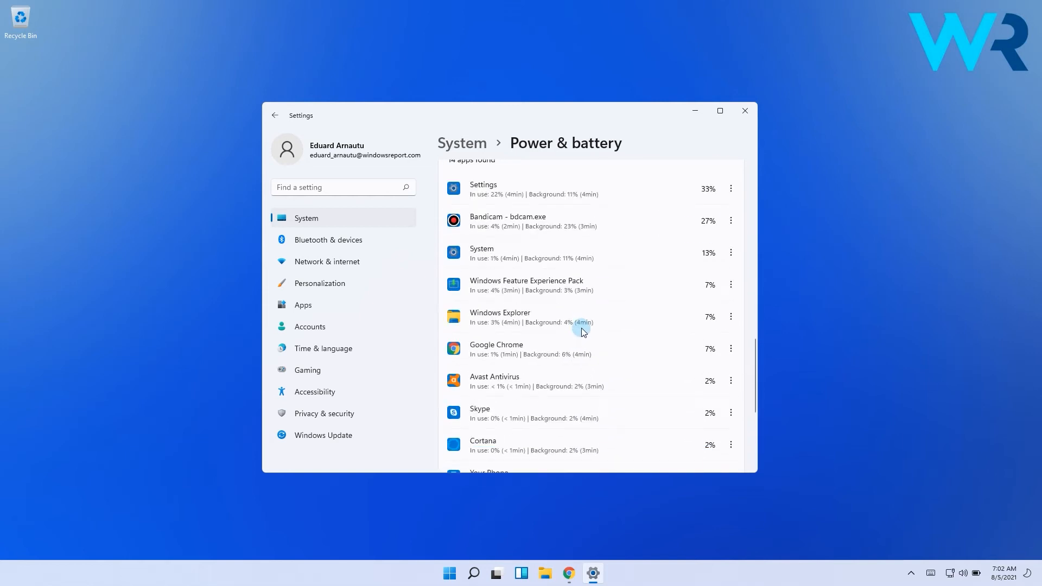
scroll("up", 3)
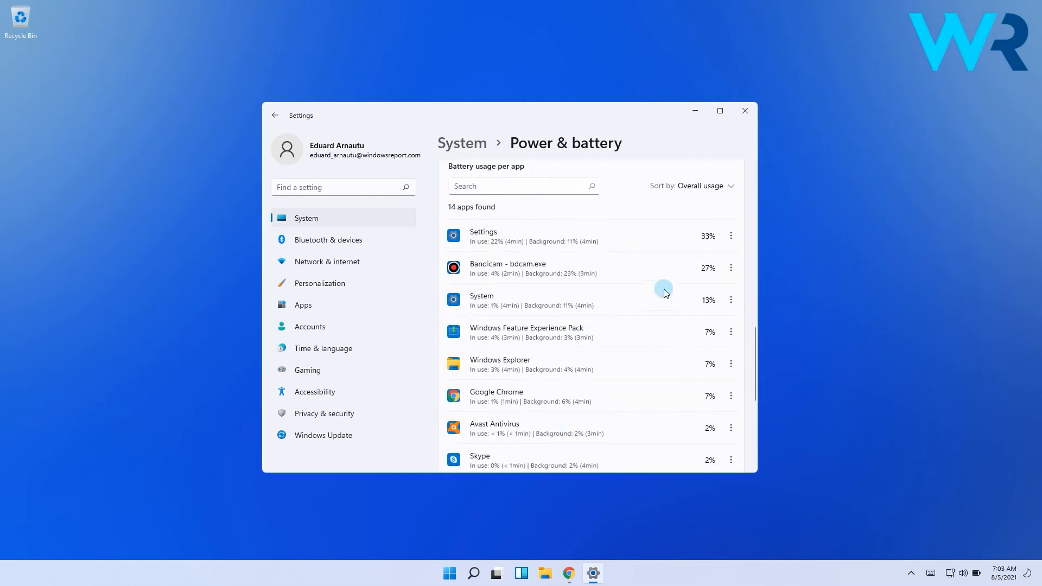
mouse_move(681, 381)
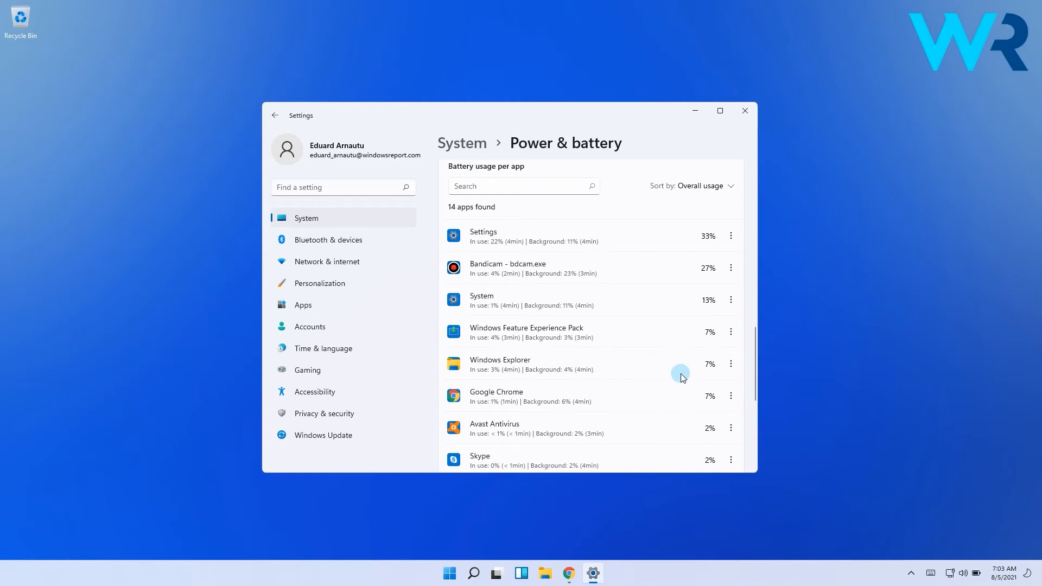
mouse_move(451, 174)
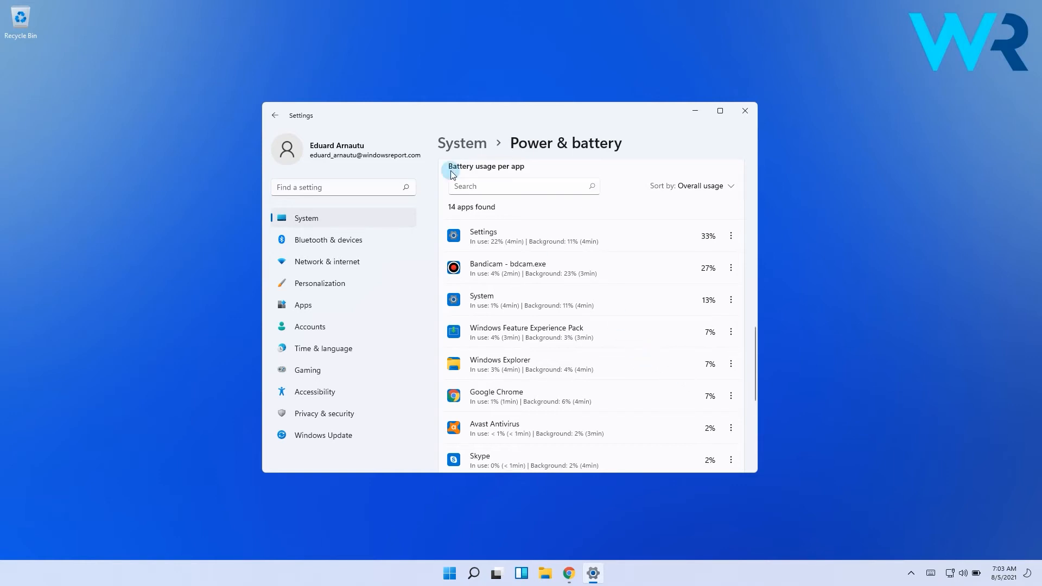
mouse_move(714, 304)
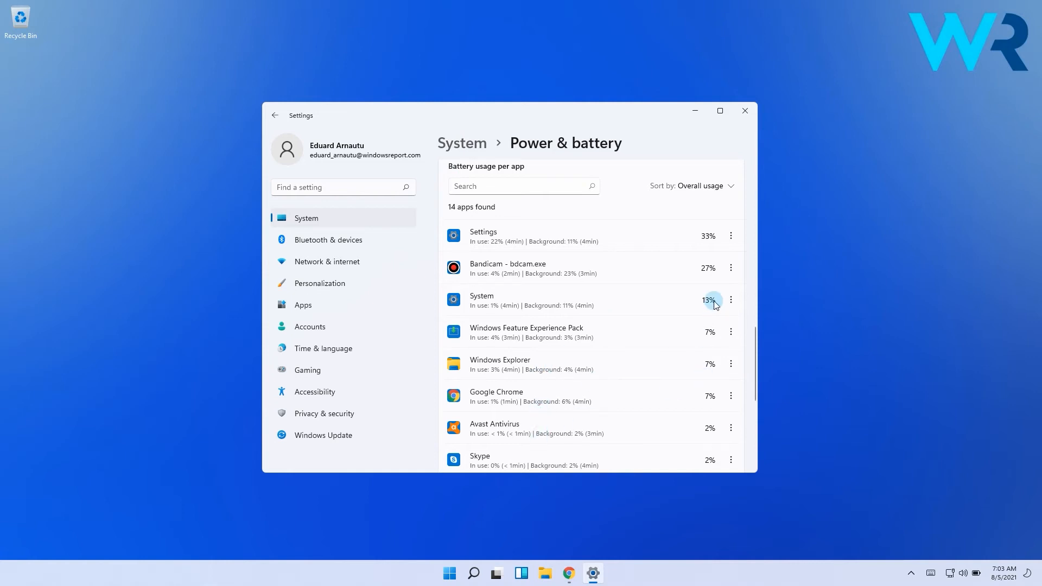
mouse_move(686, 311)
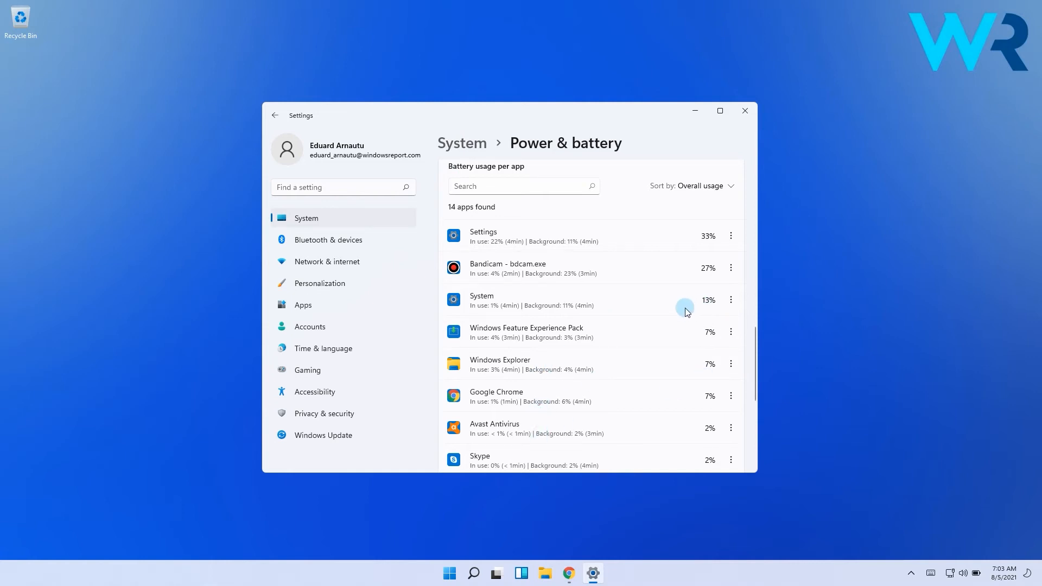
From the Settings entry's Manage background activity page, terminate the Settings app.
left_click(731, 235)
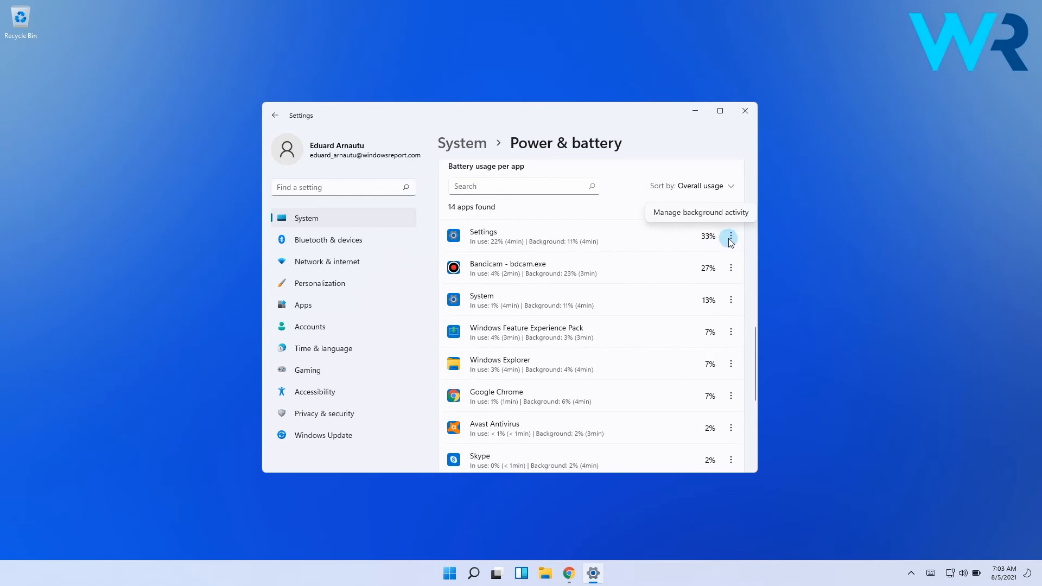
mouse_move(670, 236)
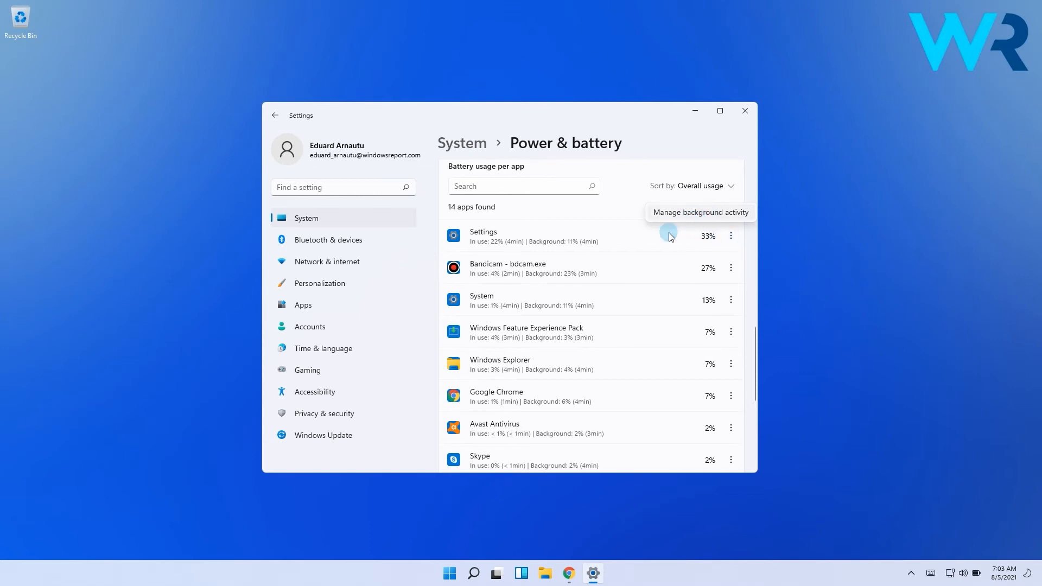
left_click(699, 212)
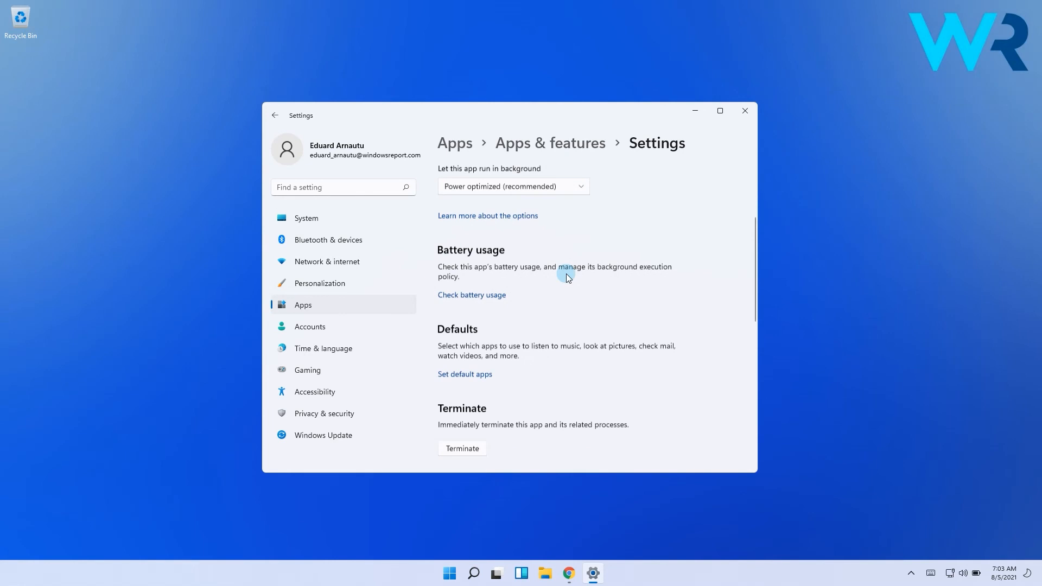
scroll("down", 3)
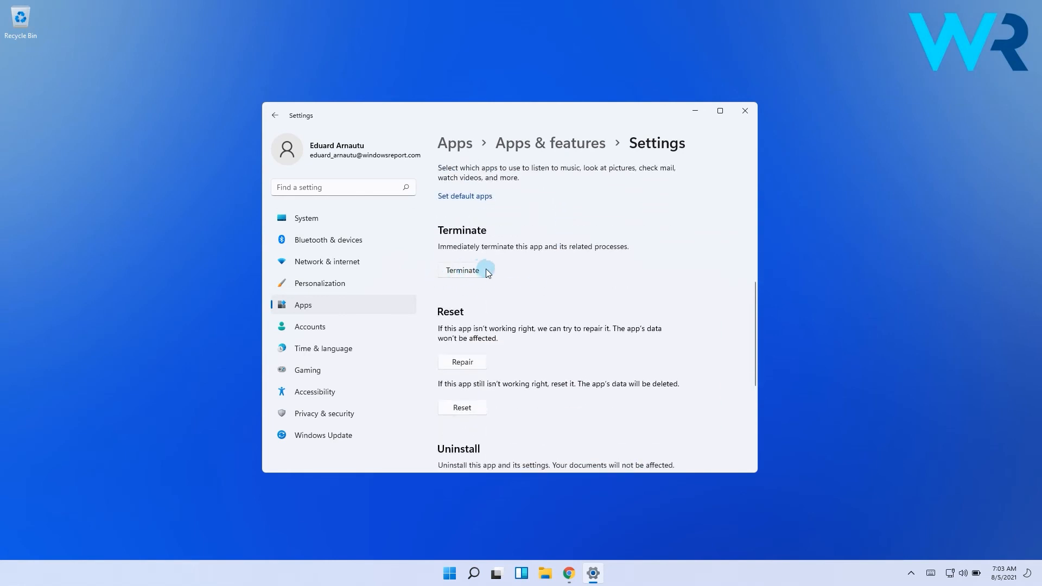
left_click(744, 110)
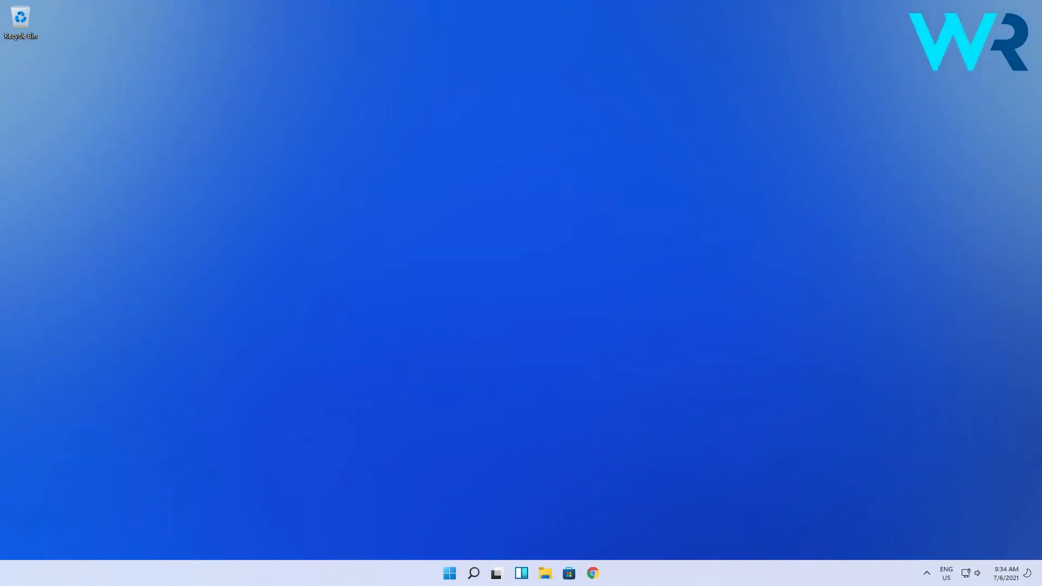